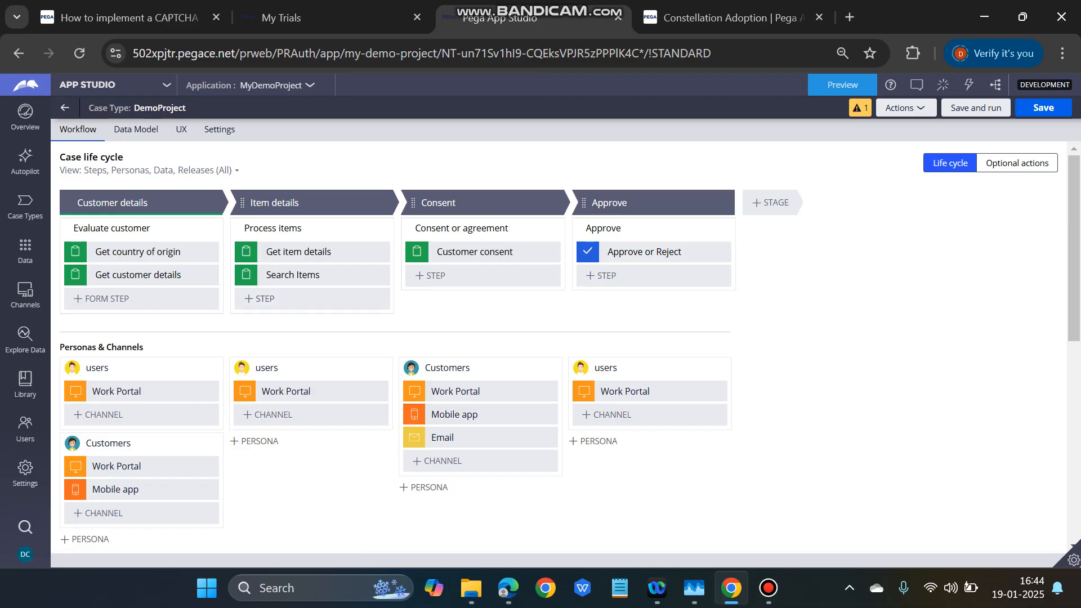
pyautogui.moveTo(106, 298)
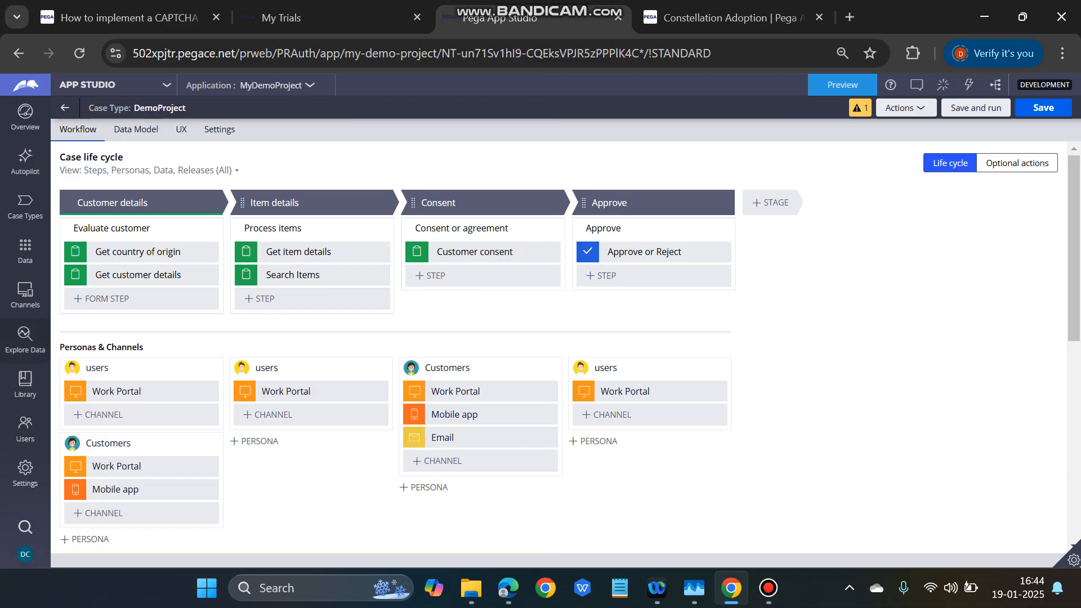
pyautogui.moveTo(138, 252)
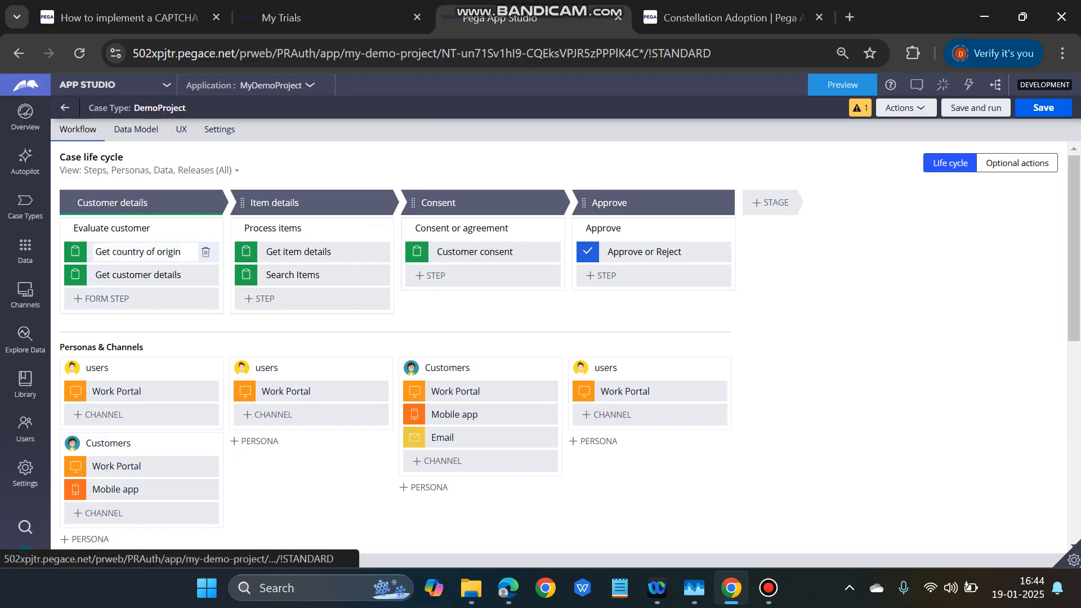
# Step: Open the properties of the 'Get country of origin' step under Customer details
pyautogui.click(138, 251)
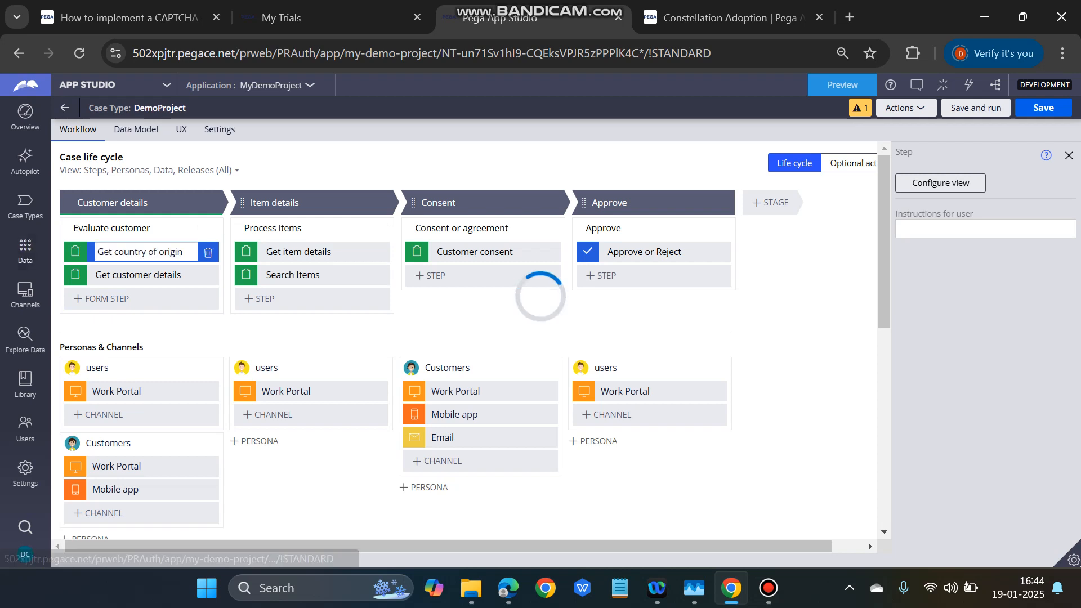
# Step: Open the CountryState data object and view its country and state records
pyautogui.click(25, 249)
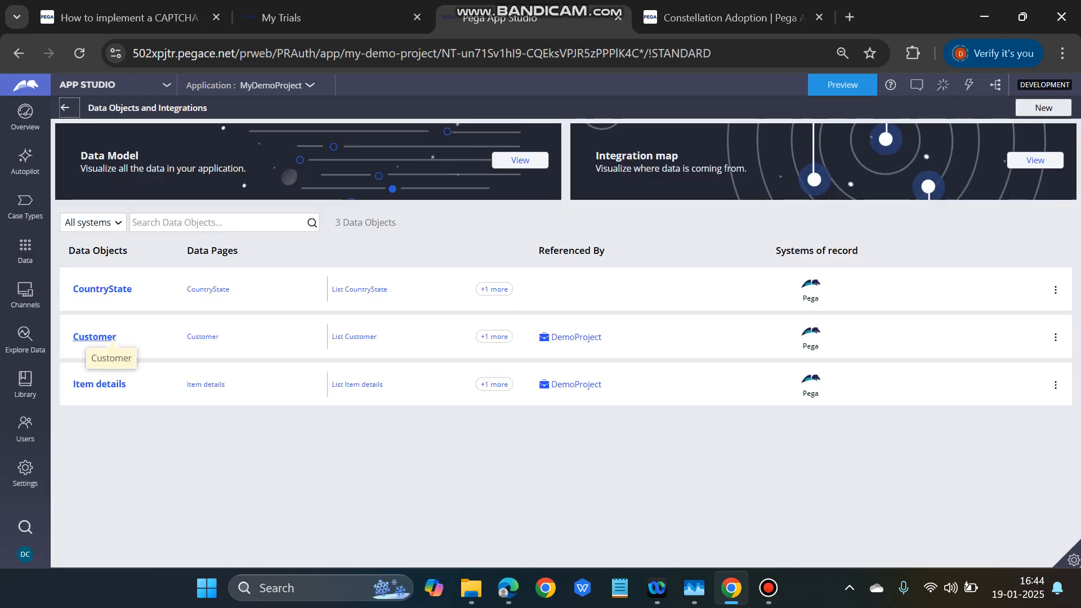
pyautogui.moveTo(102, 288)
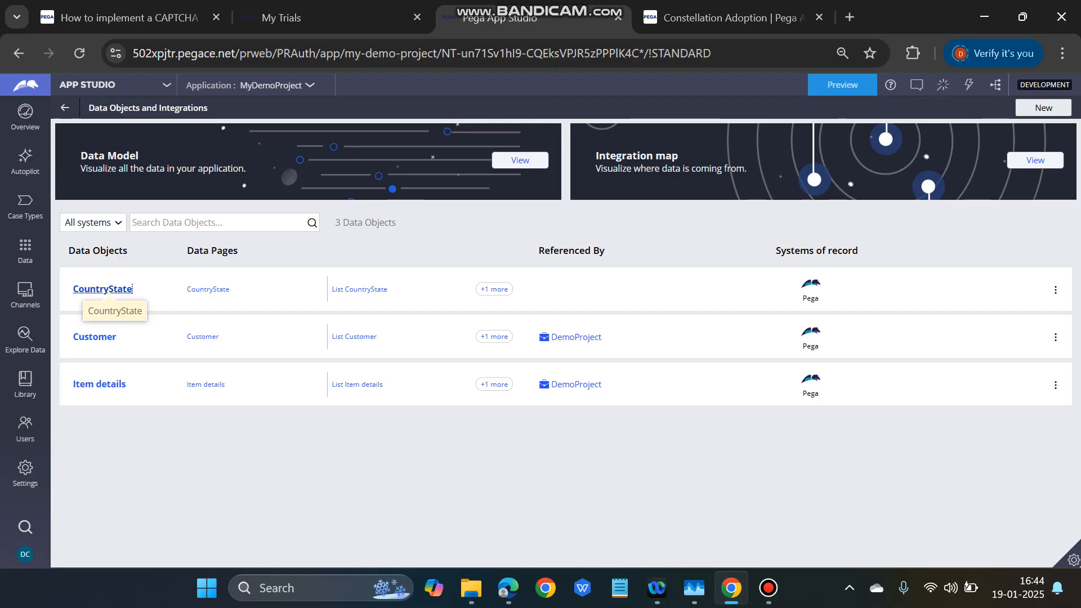
pyautogui.click(103, 288)
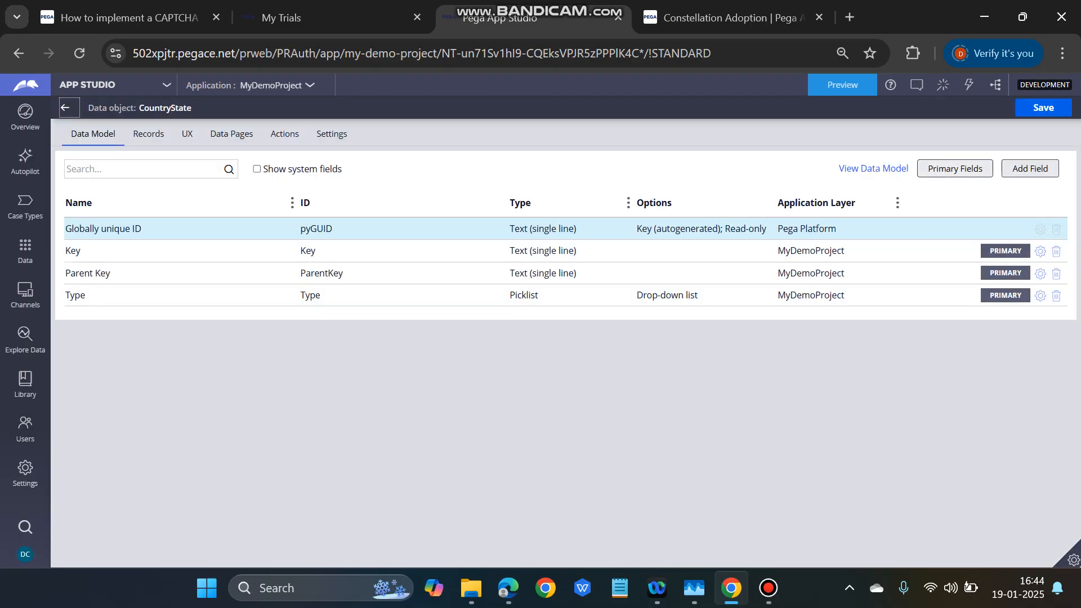
pyautogui.click(148, 134)
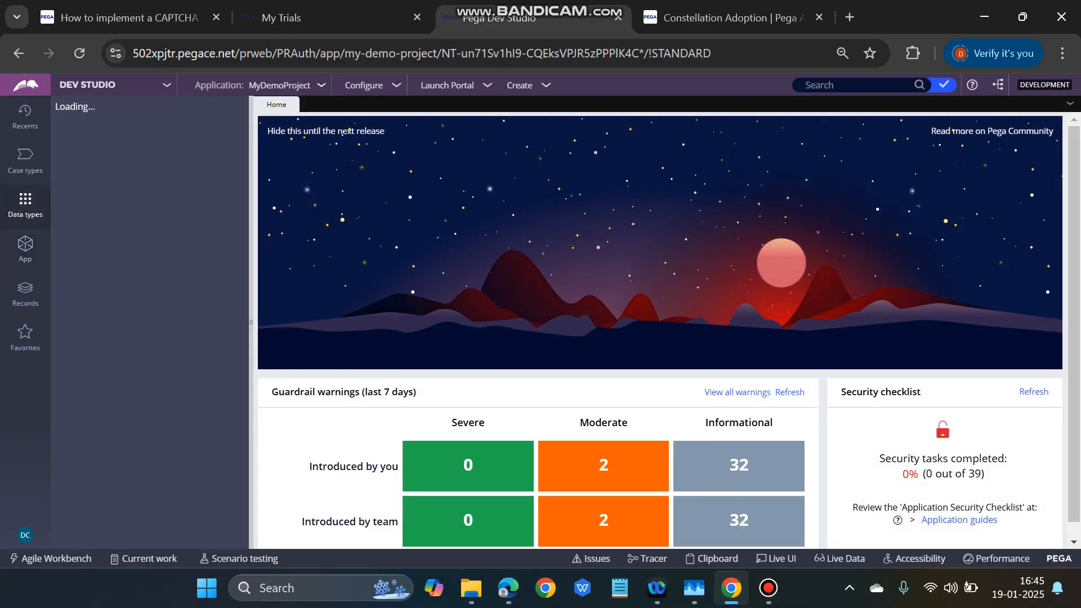
# Step: Expand CountryState in the Data types explorer and open the List CountryState data page
pyautogui.click(25, 203)
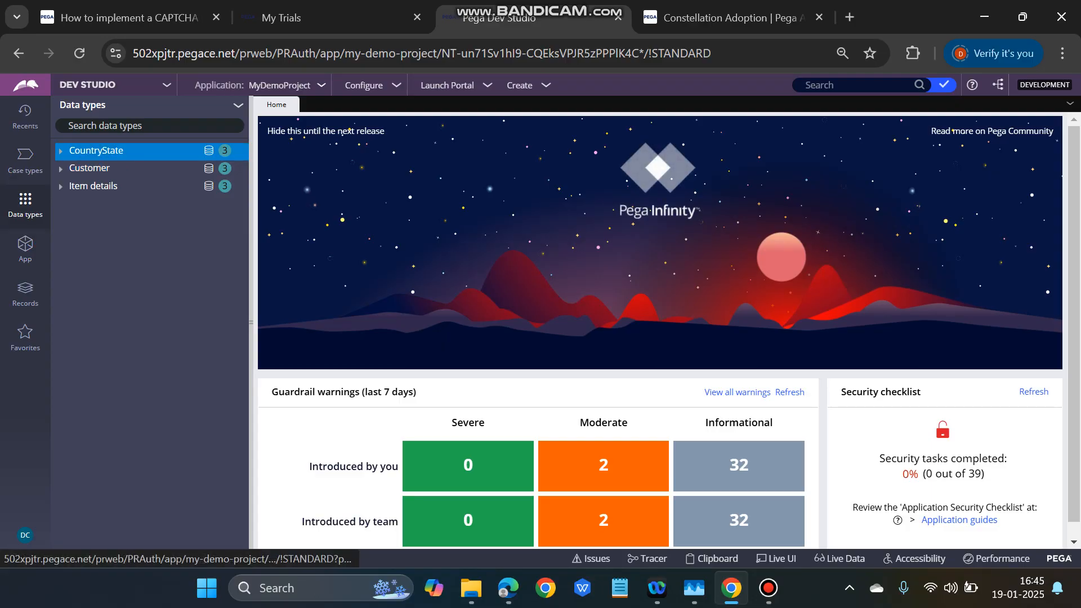
pyautogui.click(89, 168)
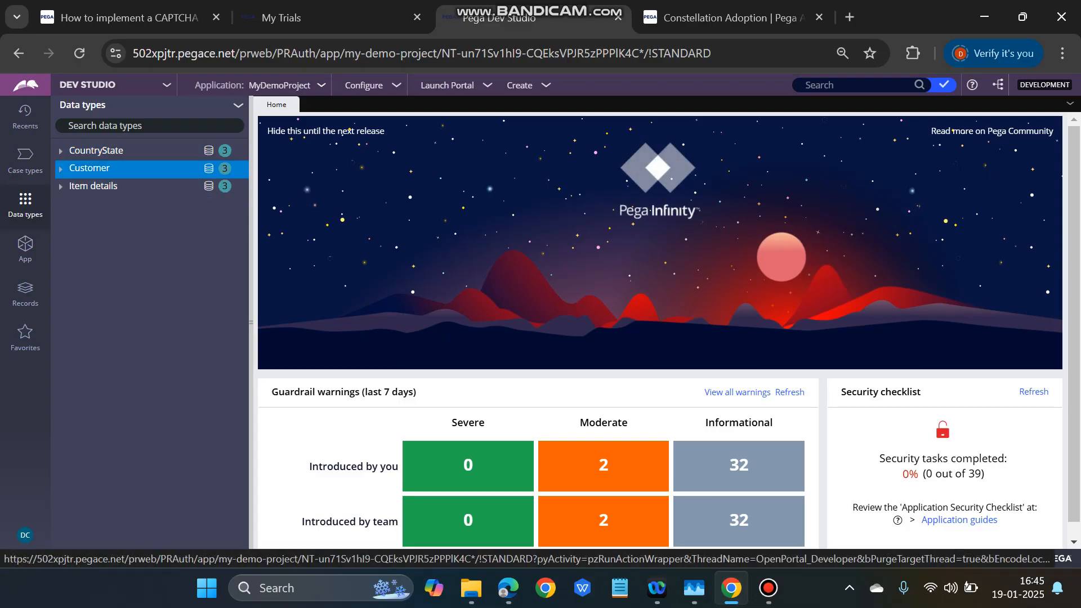
pyautogui.click(60, 151)
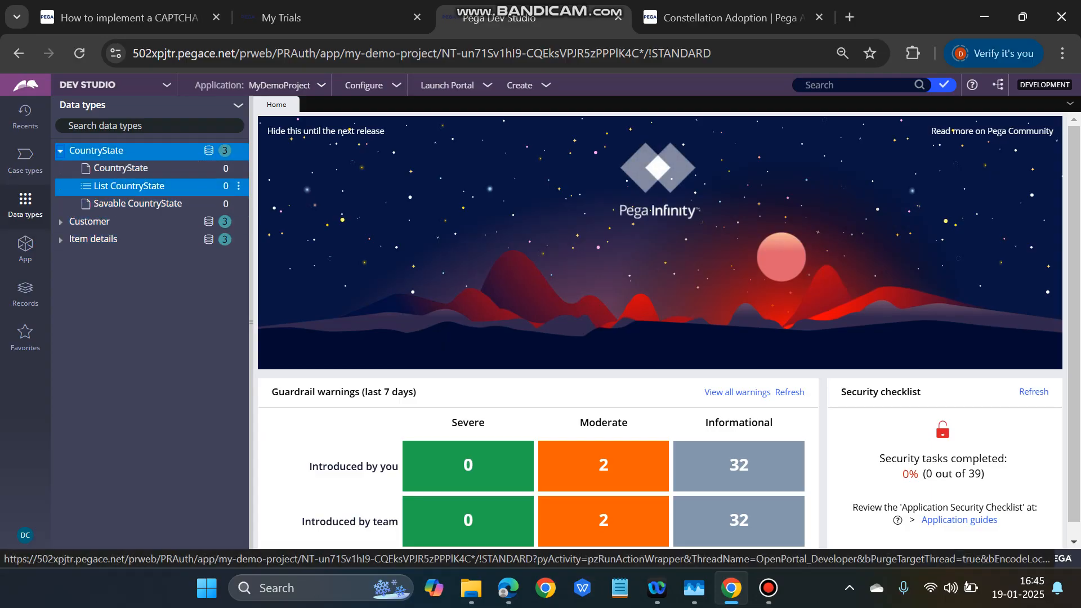
pyautogui.click(129, 185)
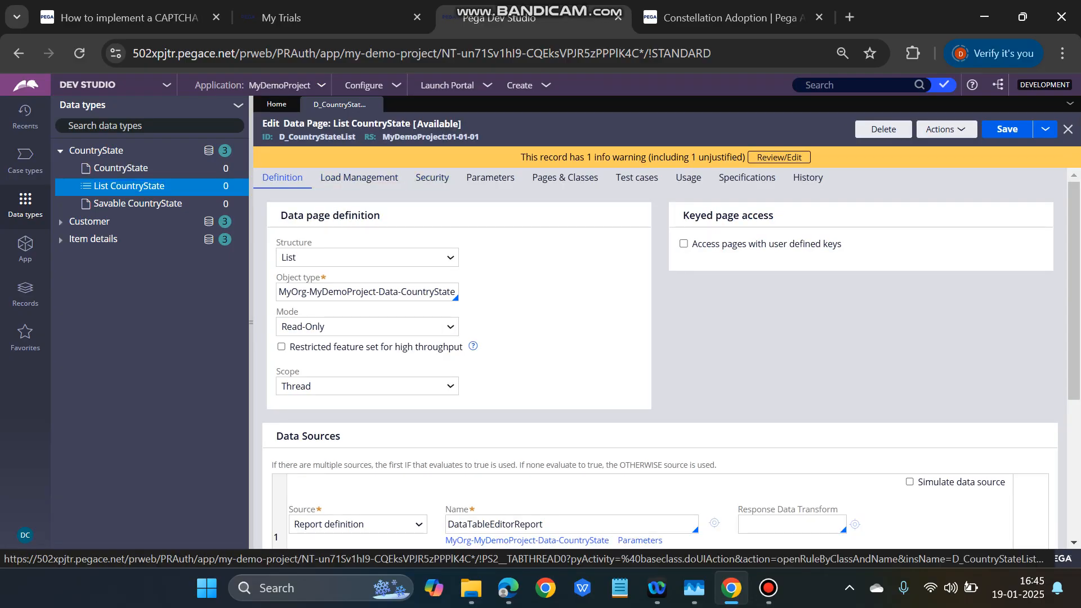
# Step: Check the Type and ParentKey parameters and the report definition, then return to the records
pyautogui.click(489, 177)
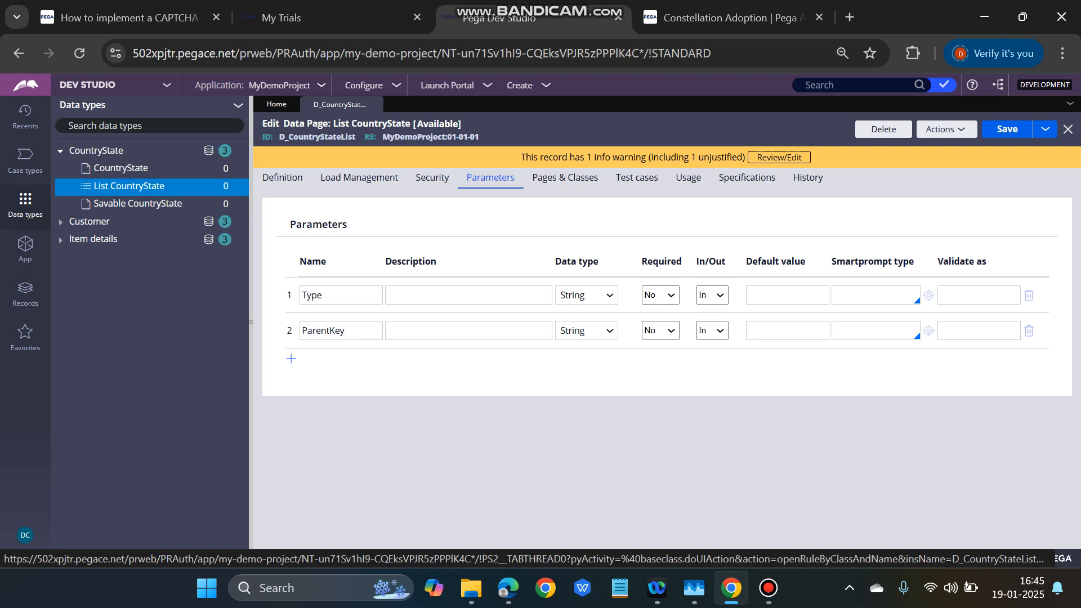
pyautogui.click(467, 331)
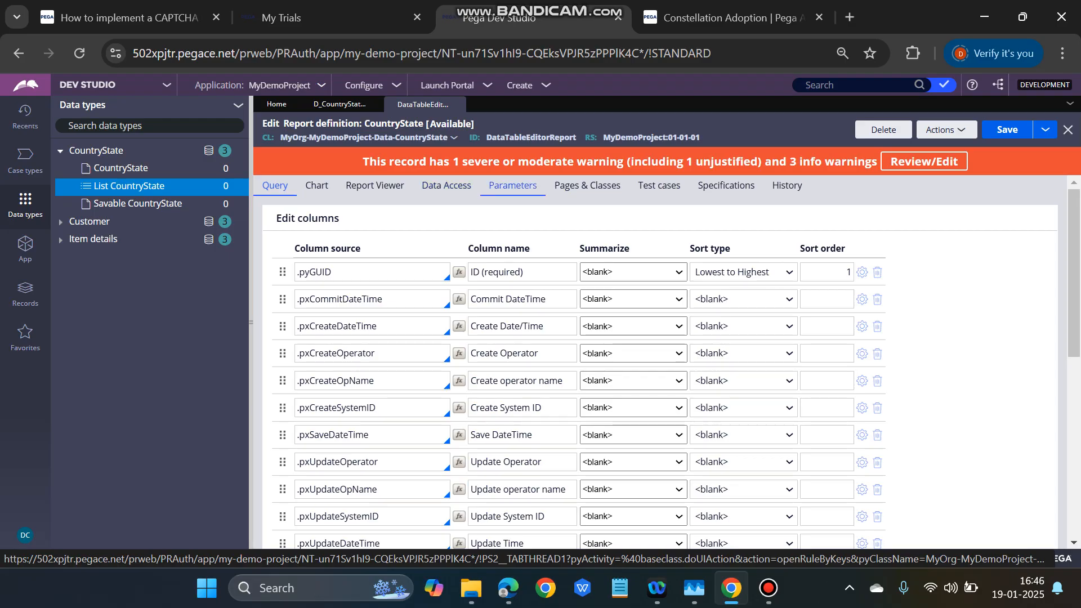
pyautogui.click(512, 184)
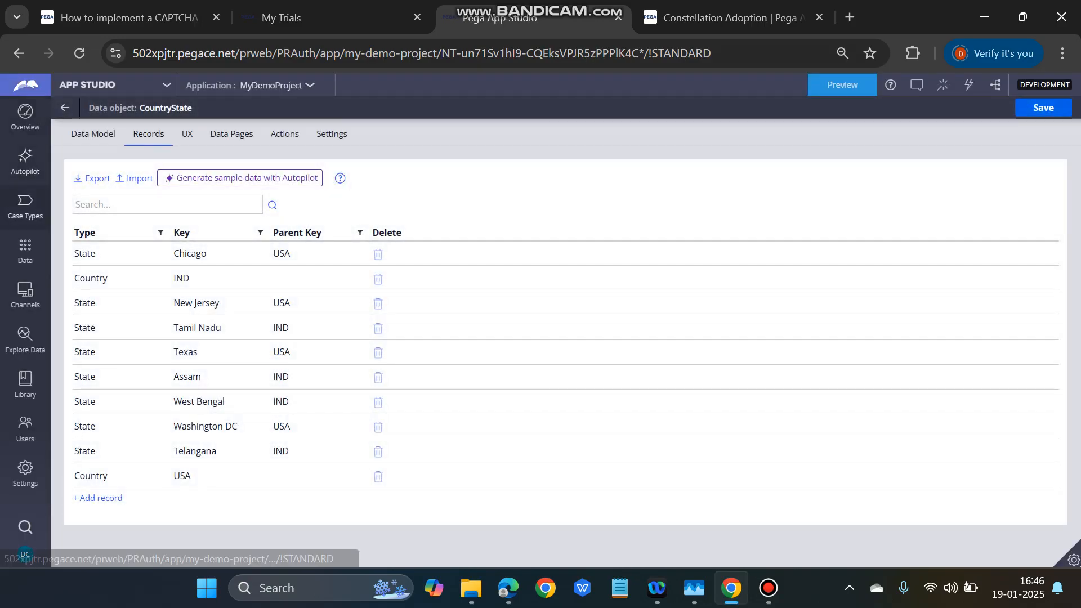
# Step: Open the DemoProject case type's Data Model to see the Country and State picklists
pyautogui.click(24, 207)
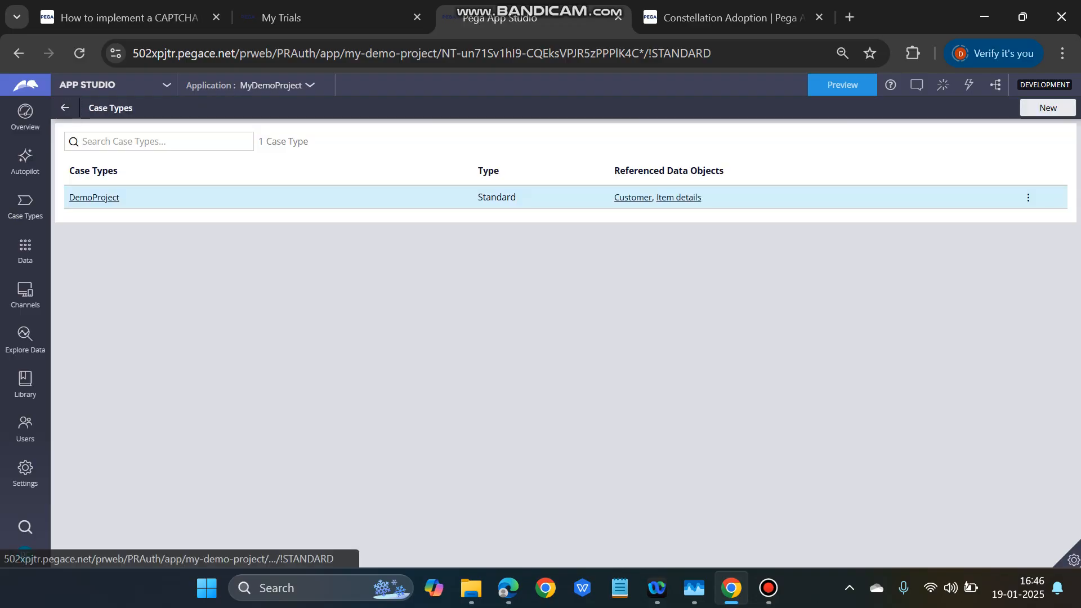
pyautogui.click(94, 197)
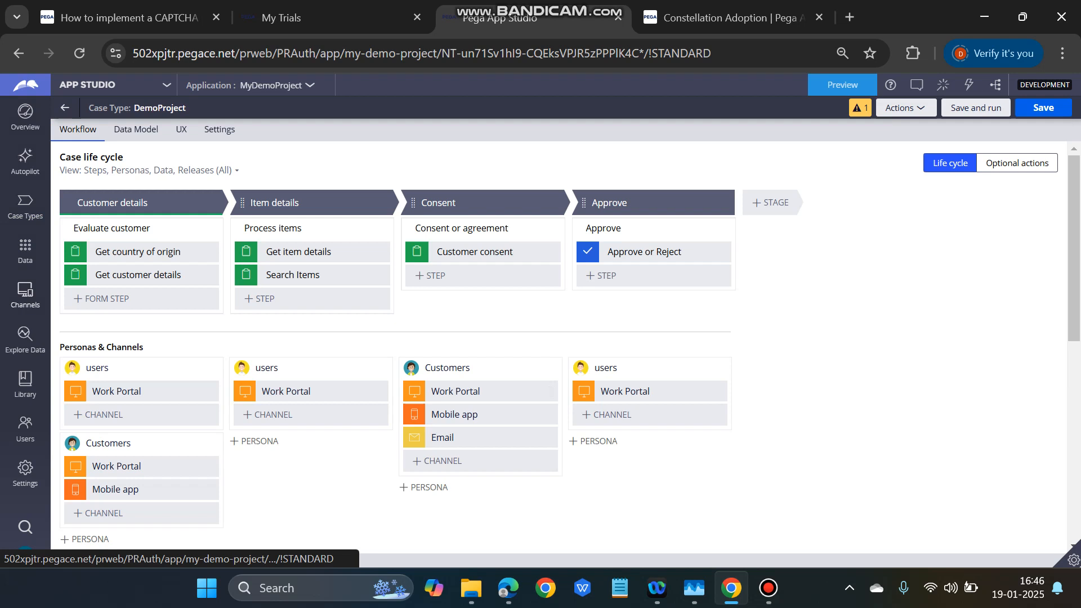
pyautogui.click(135, 129)
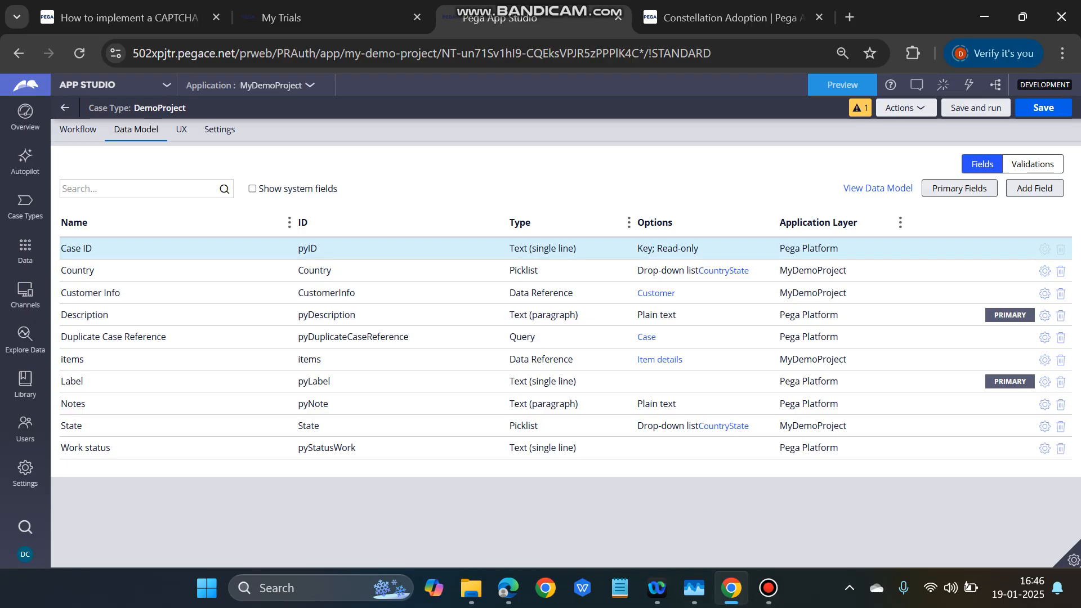
pyautogui.moveTo(1043, 270)
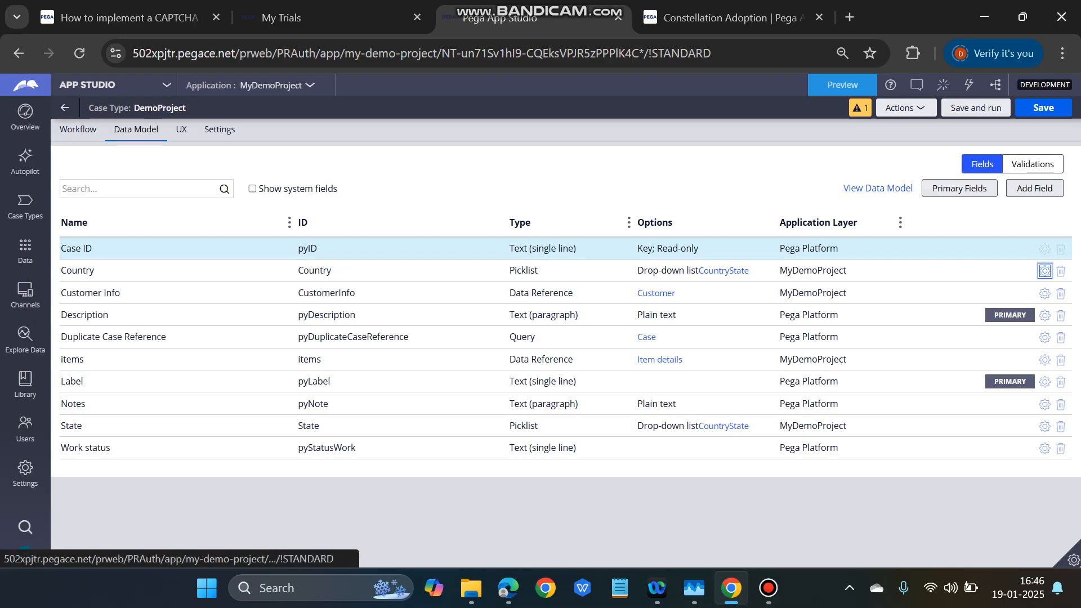
# Step: Source the Country picklist from List CountryState with Type constant 'Country' and submit
pyautogui.click(1043, 270)
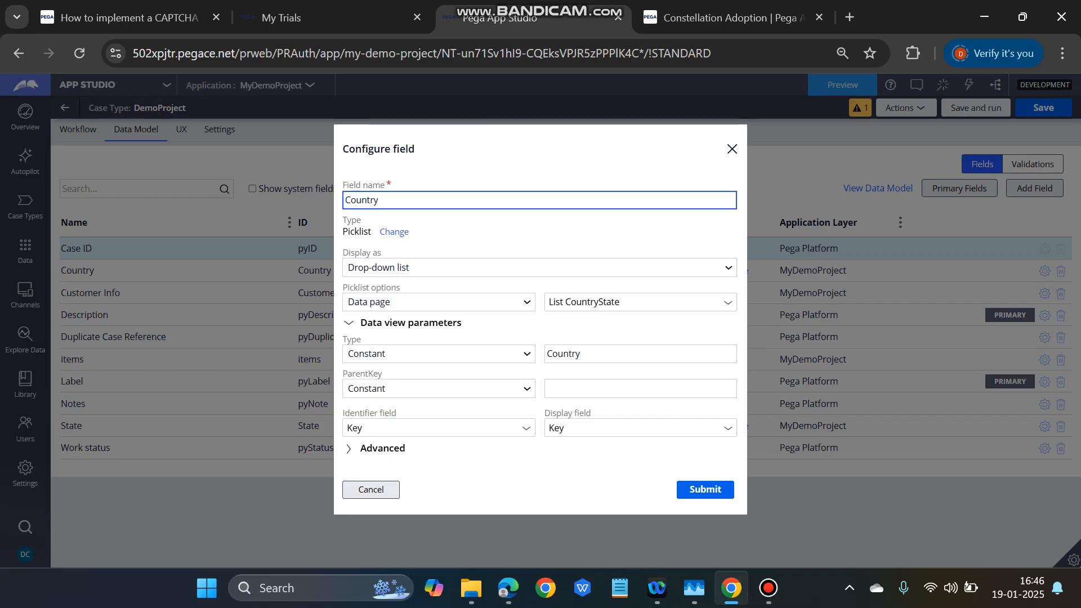
pyautogui.moveTo(641, 302)
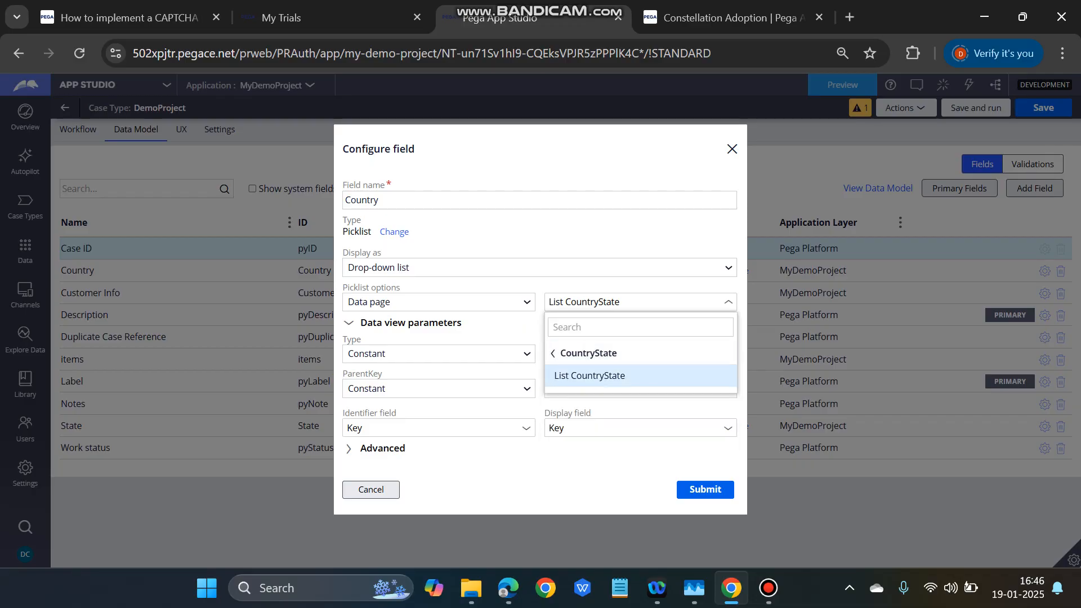
pyautogui.click(588, 375)
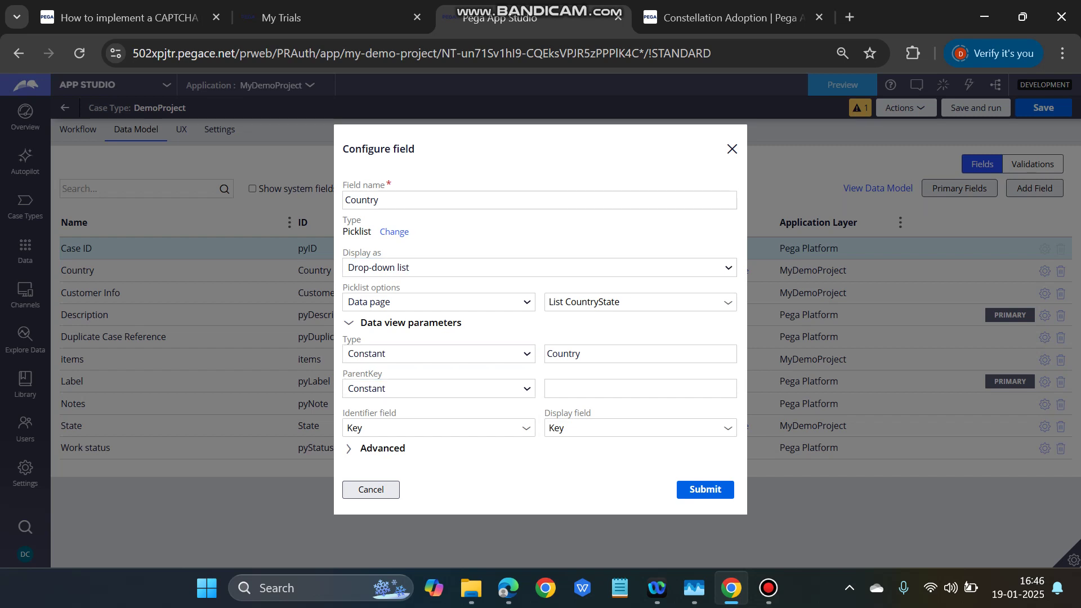
pyautogui.click(438, 354)
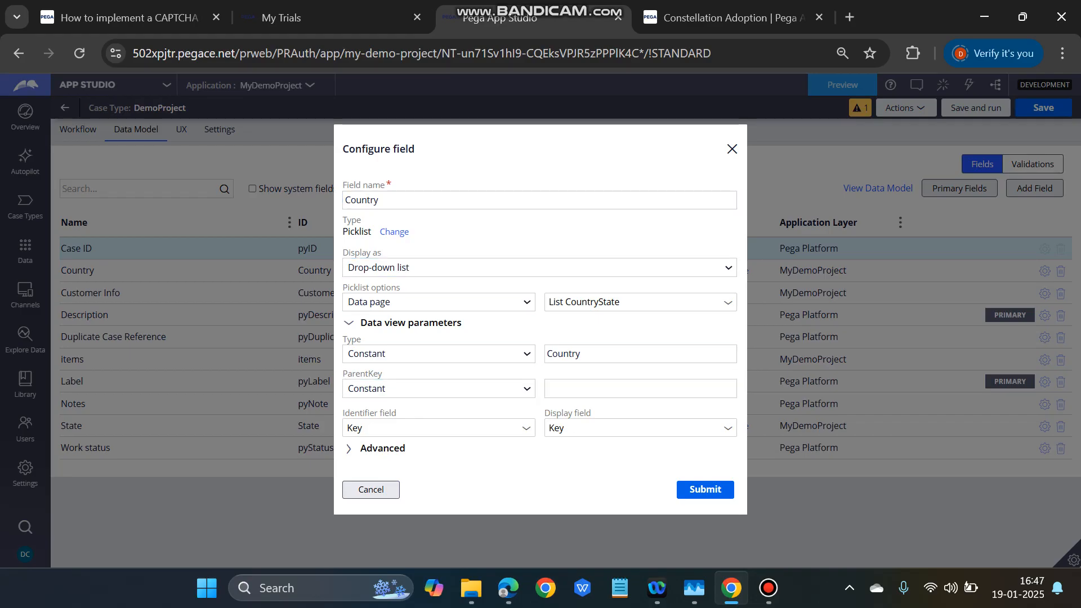
pyautogui.click(703, 489)
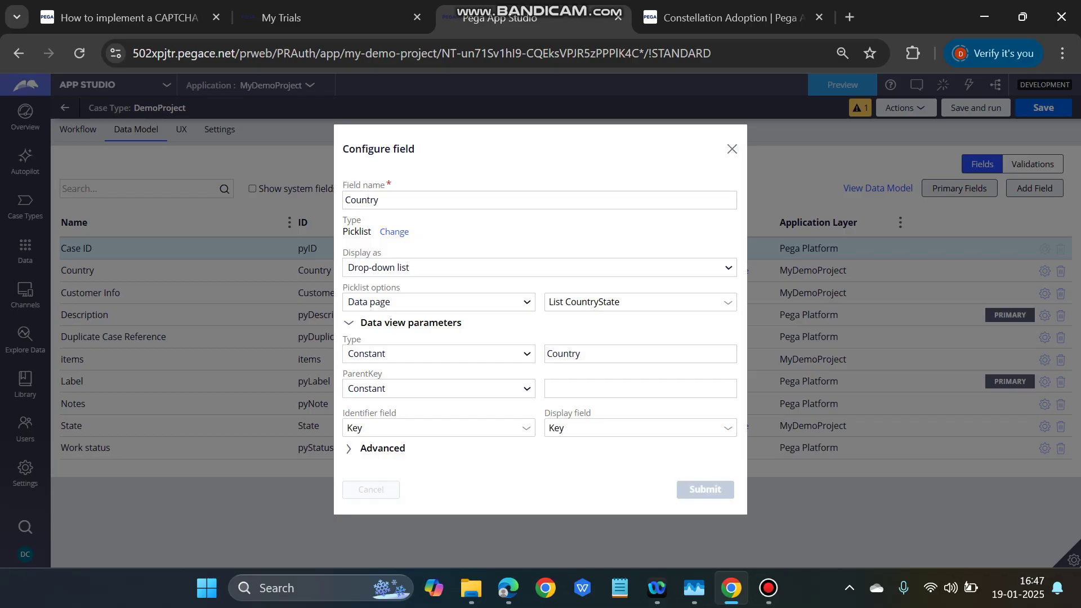
pyautogui.click(704, 489)
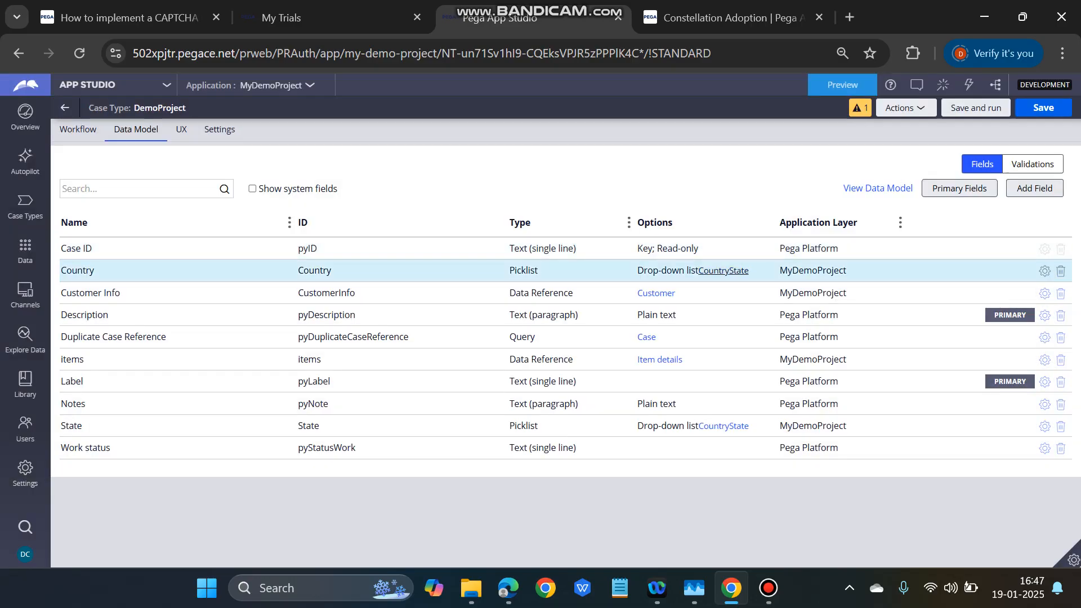
pyautogui.click(1043, 426)
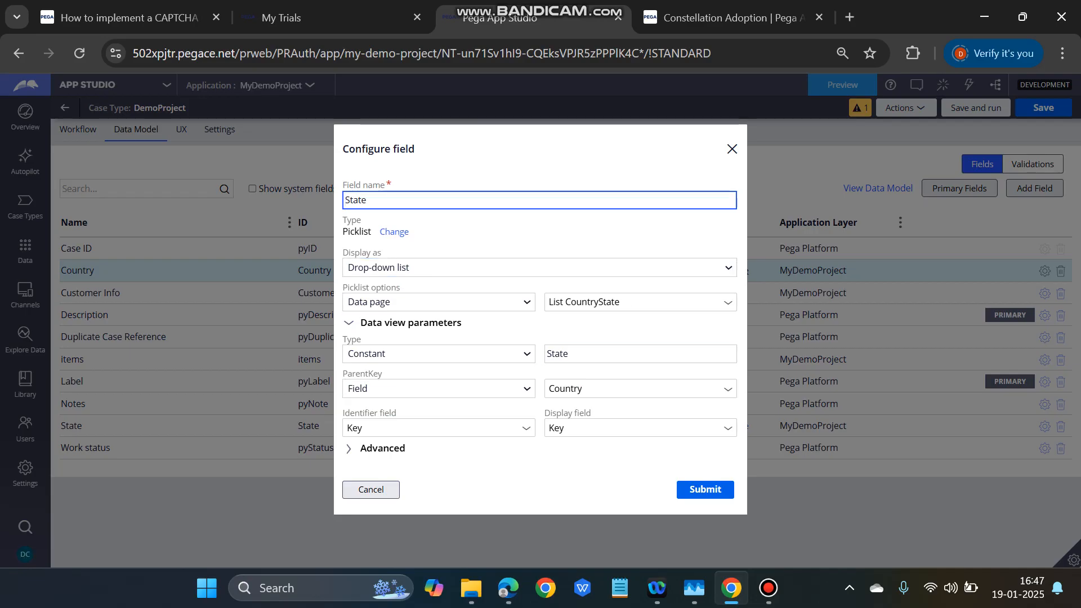
# Step: Set the State picklist to Type 'State' with ParentKey from the Country field, and submit
pyautogui.click(438, 387)
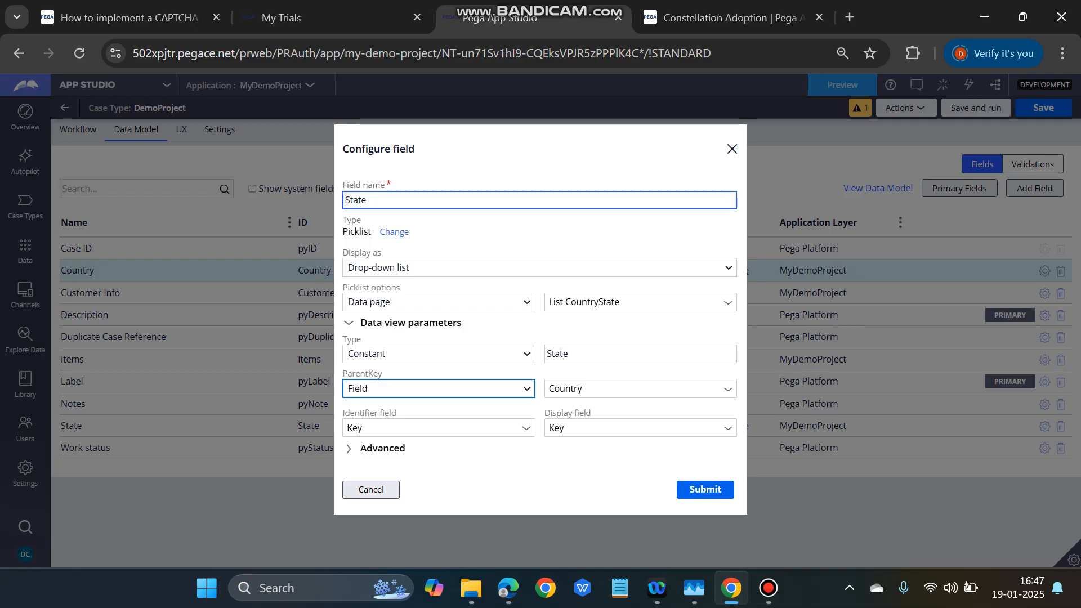
pyautogui.click(439, 388)
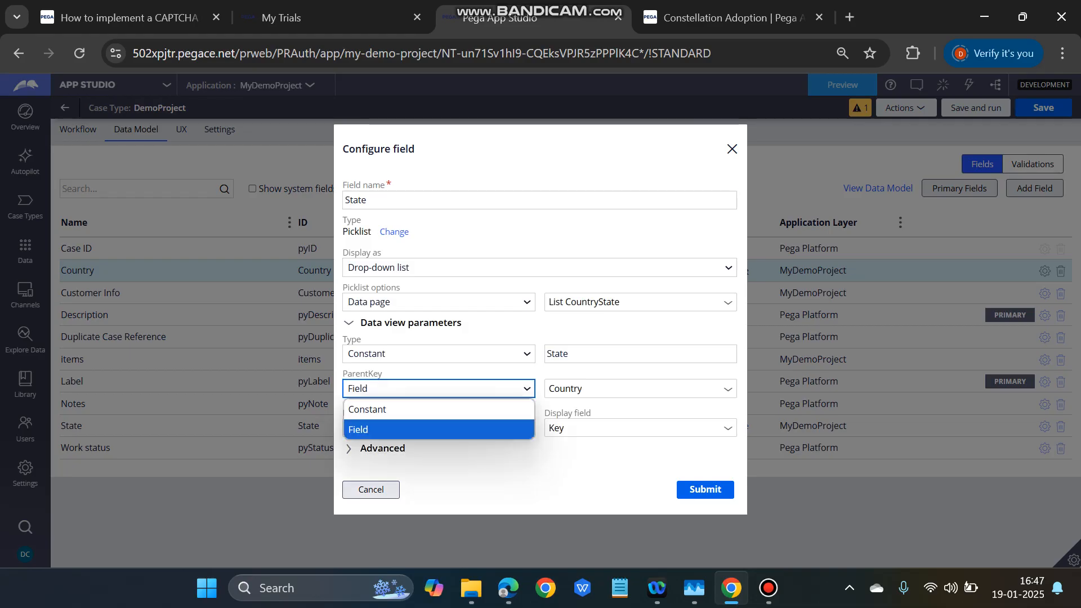
pyautogui.click(358, 429)
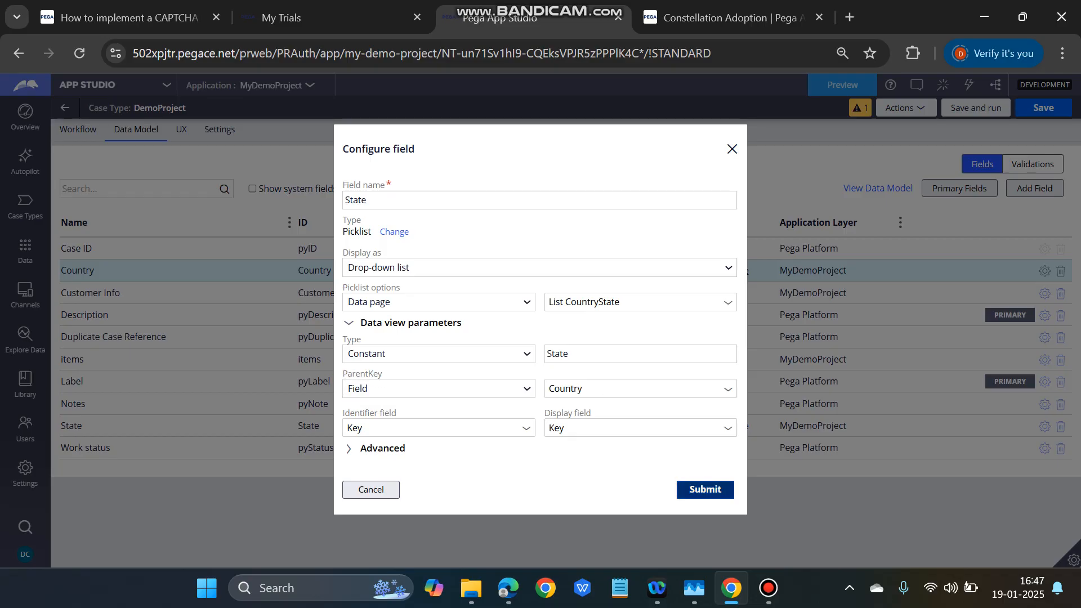
pyautogui.click(704, 490)
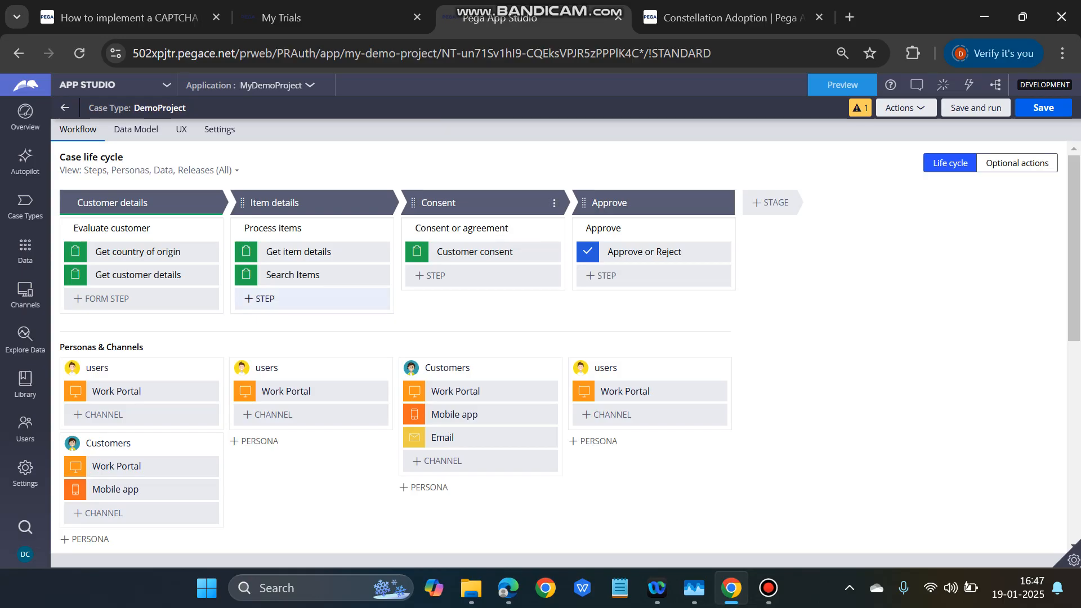
pyautogui.moveTo(137, 251)
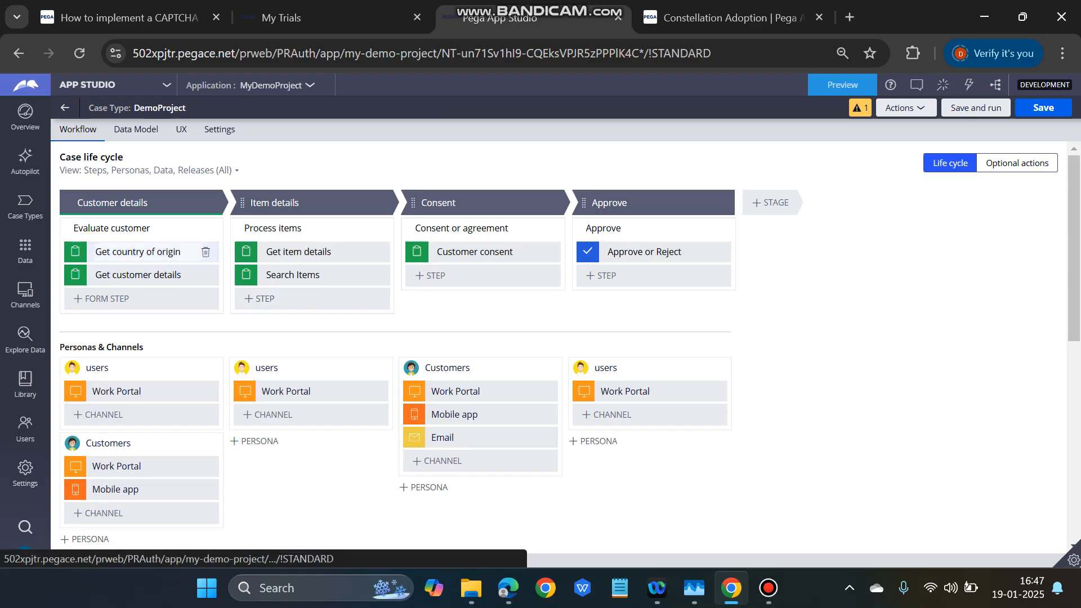
# Step: Add the Country and State fields to the 'Get country of origin' view and submit it
pyautogui.click(136, 252)
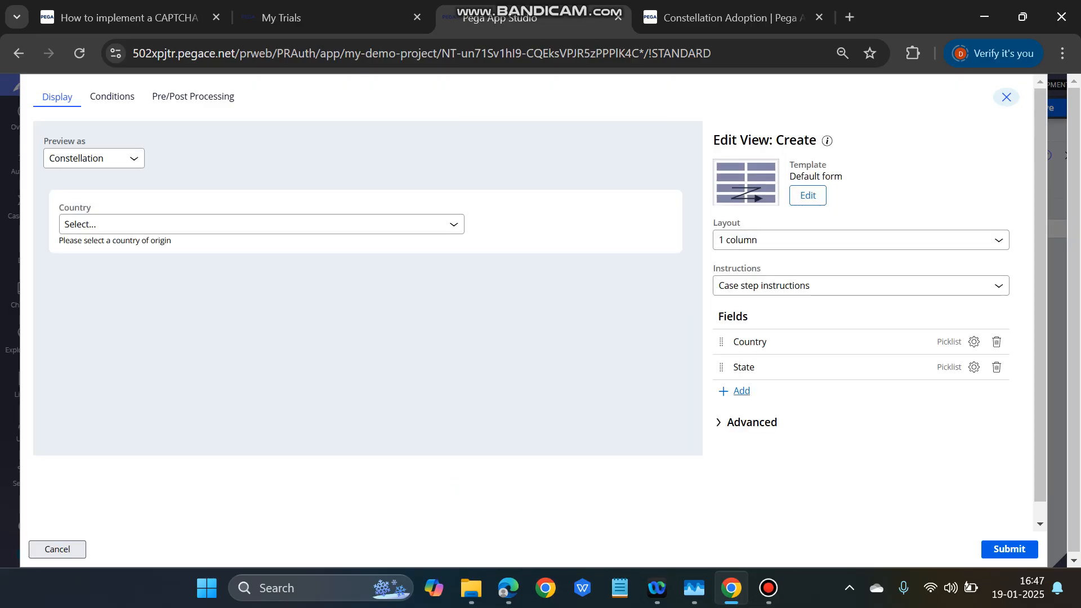
pyautogui.click(741, 391)
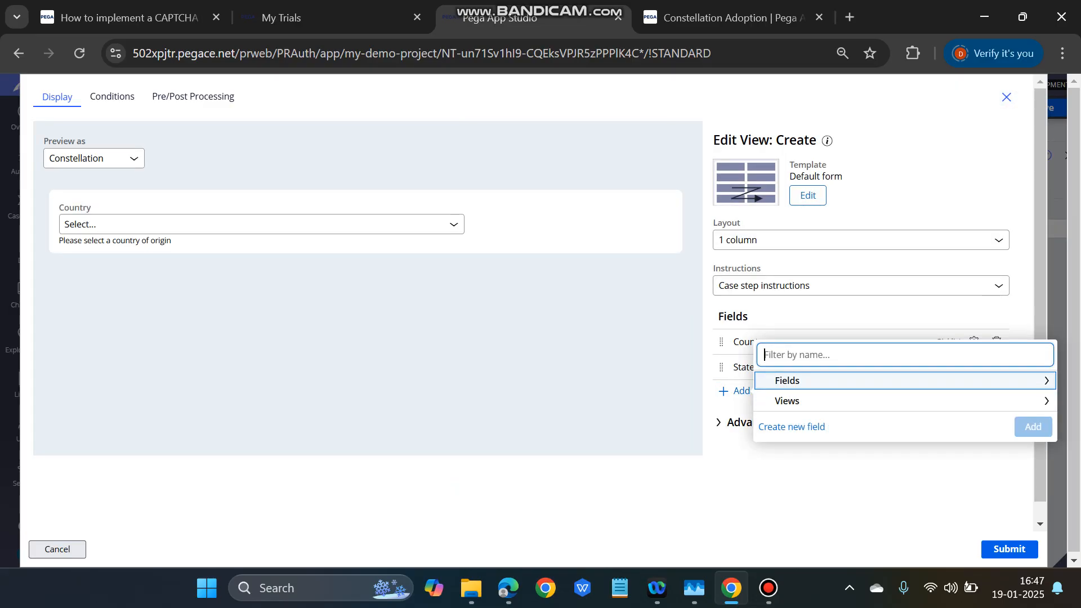
pyautogui.click(786, 380)
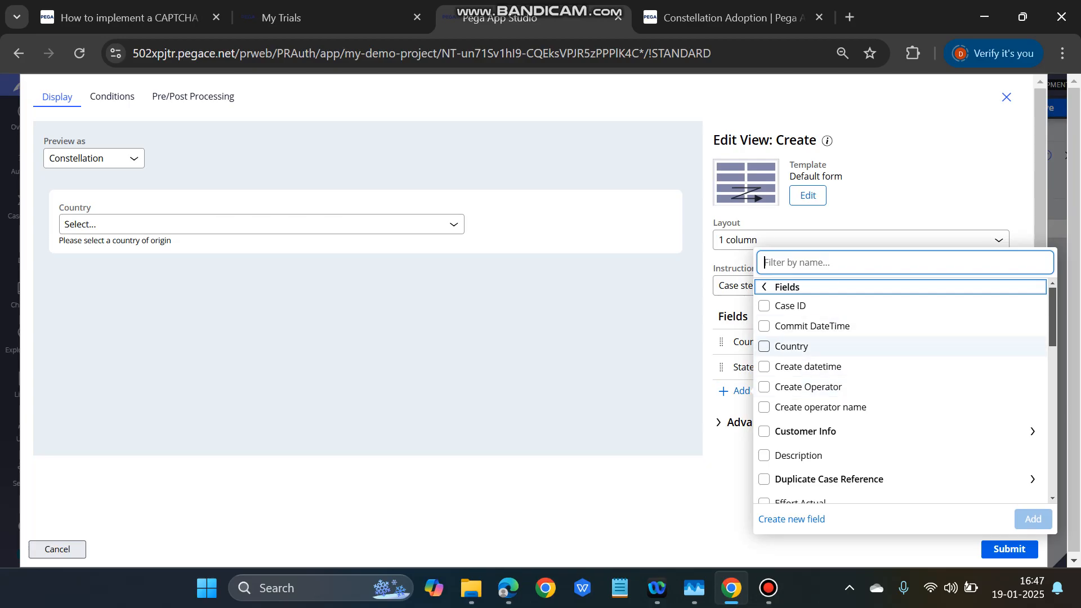
pyautogui.scroll(-3)
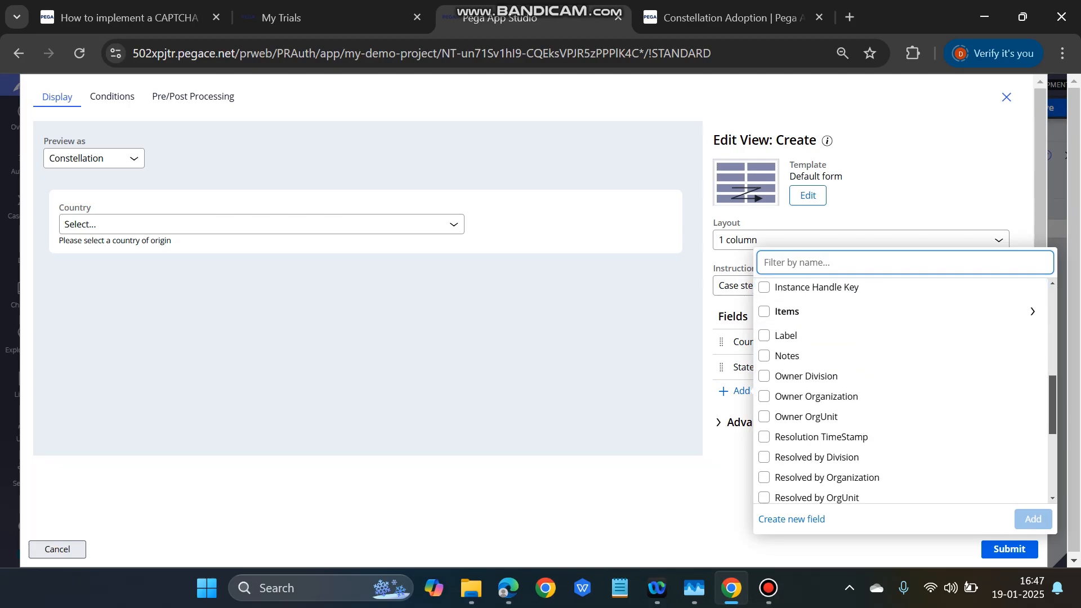
pyautogui.scroll(-3)
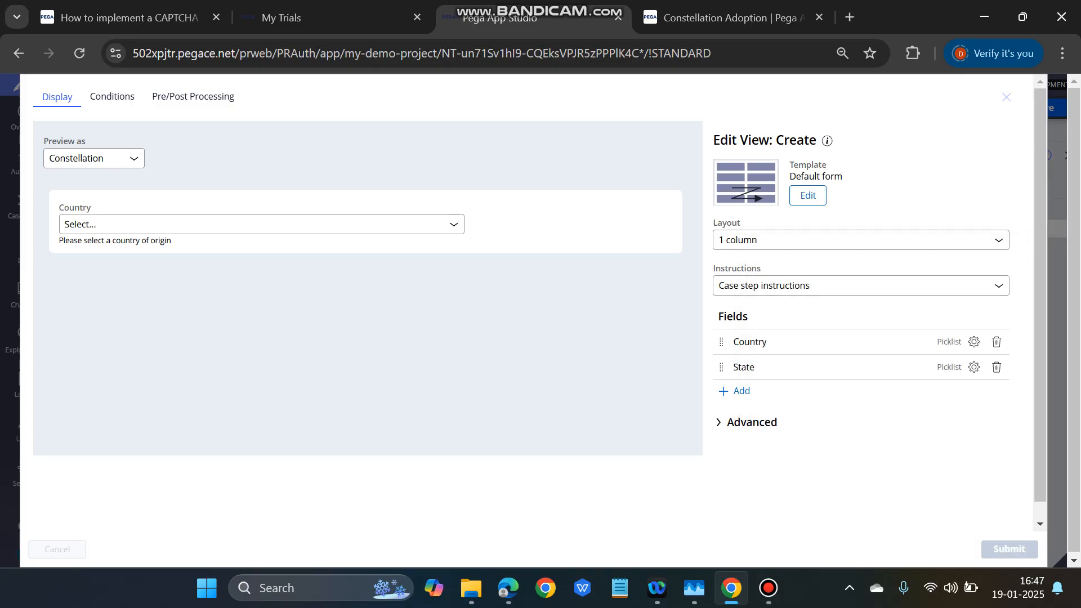
pyautogui.click(1005, 97)
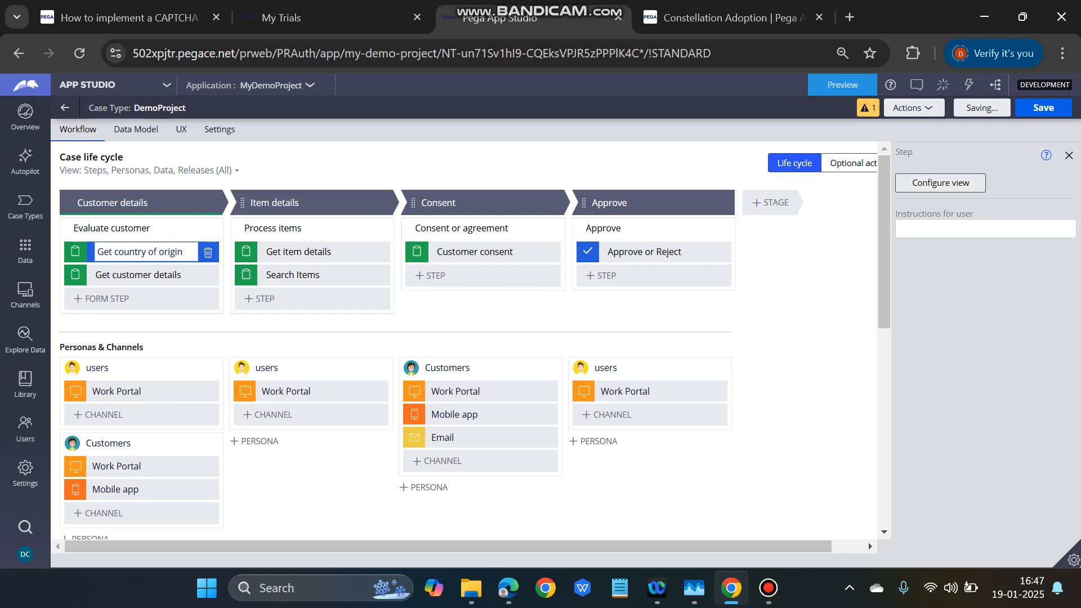
pyautogui.doubleClick(142, 252)
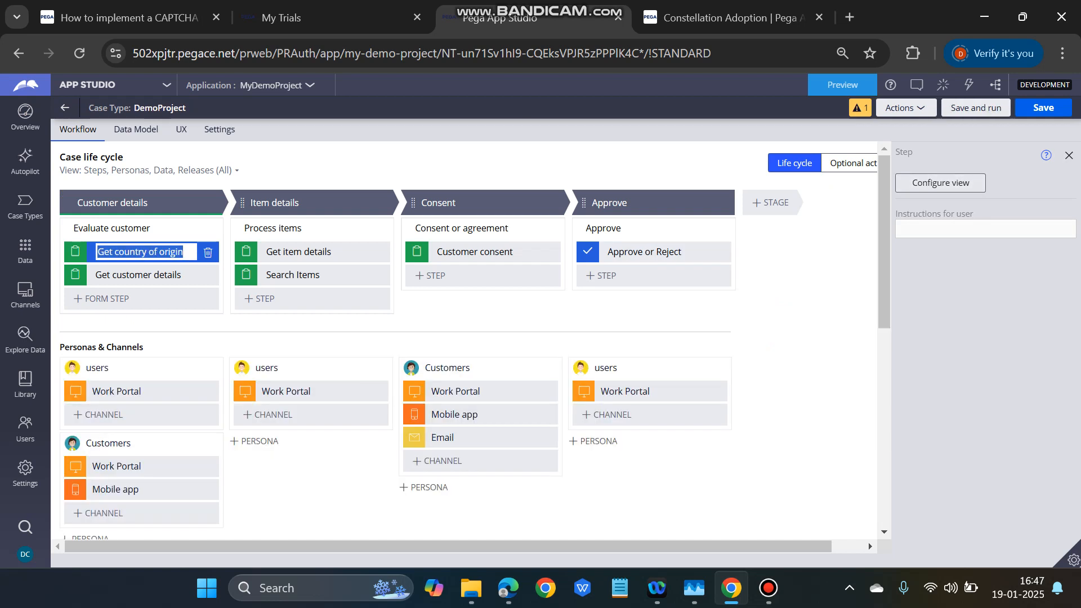
# Step: Preview a new DemoProject case, selecting IND then USA to check State options change
pyautogui.click(840, 85)
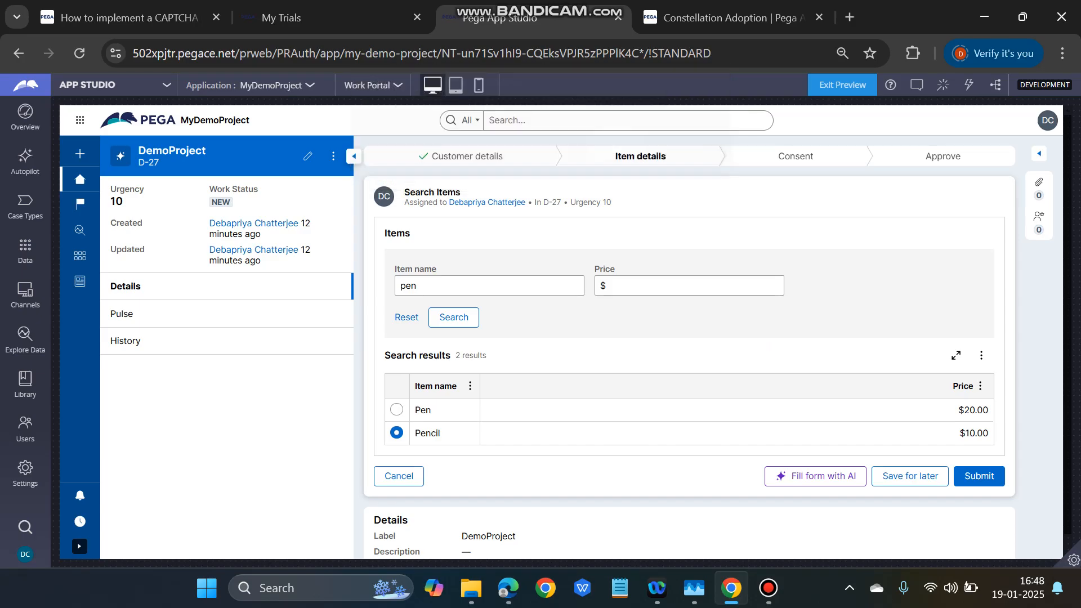
pyautogui.click(977, 475)
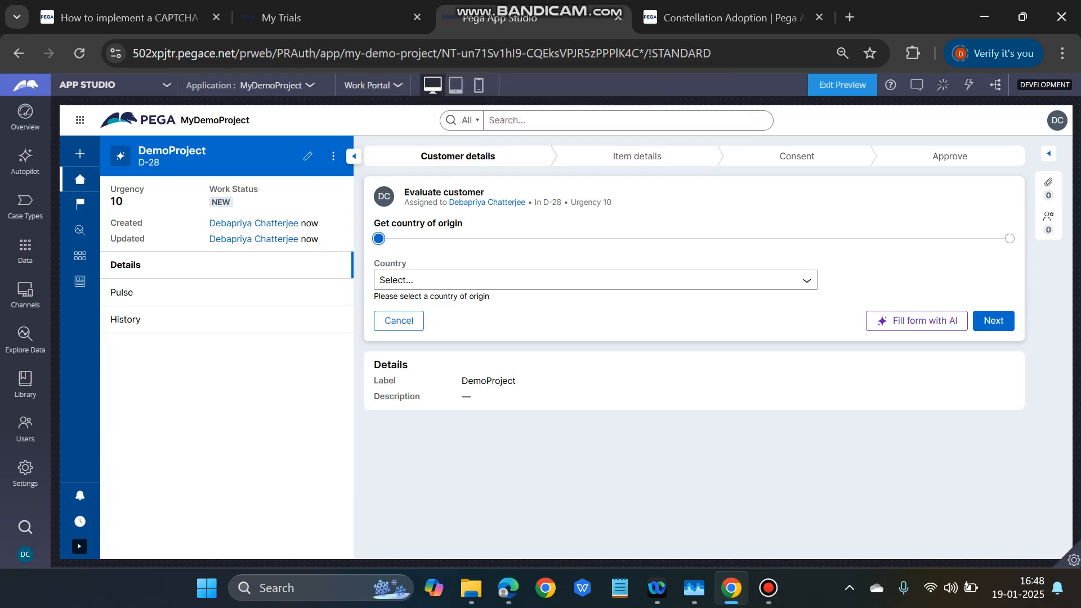
pyautogui.click(592, 280)
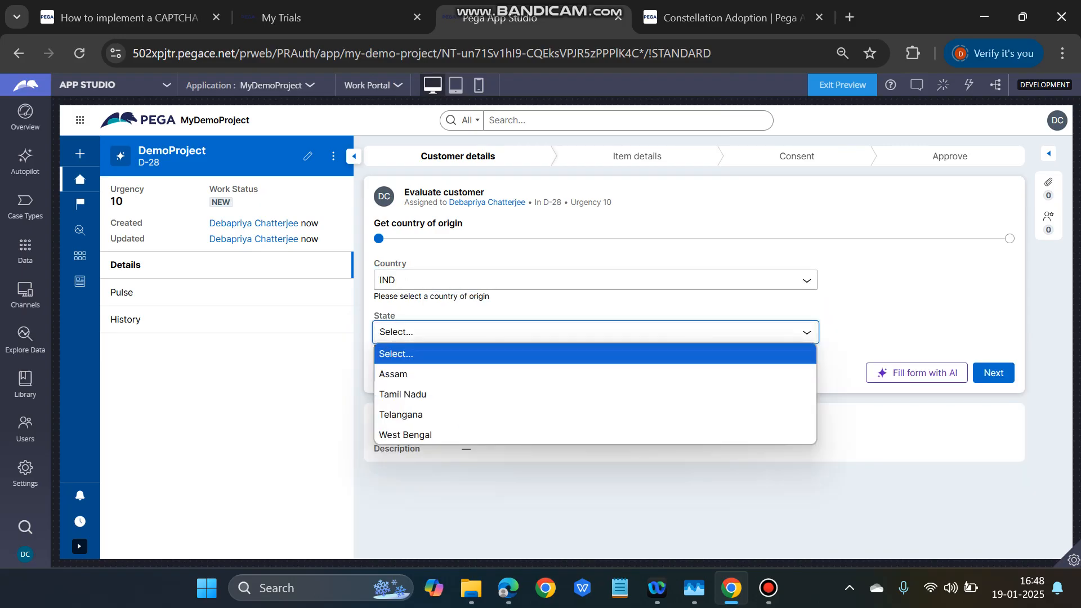
pyautogui.moveTo(392, 373)
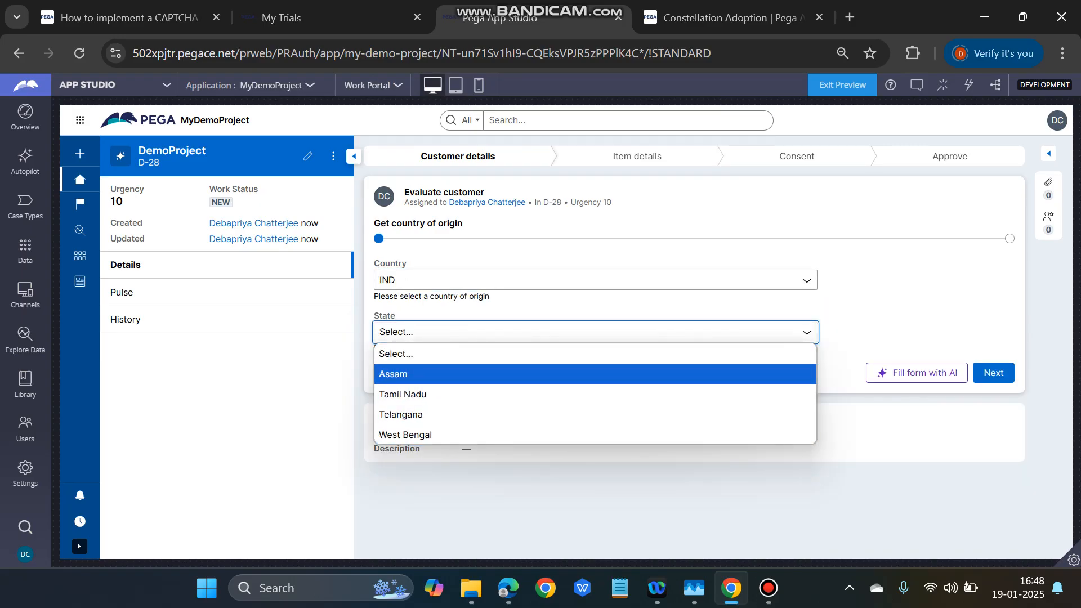
pyautogui.click(593, 279)
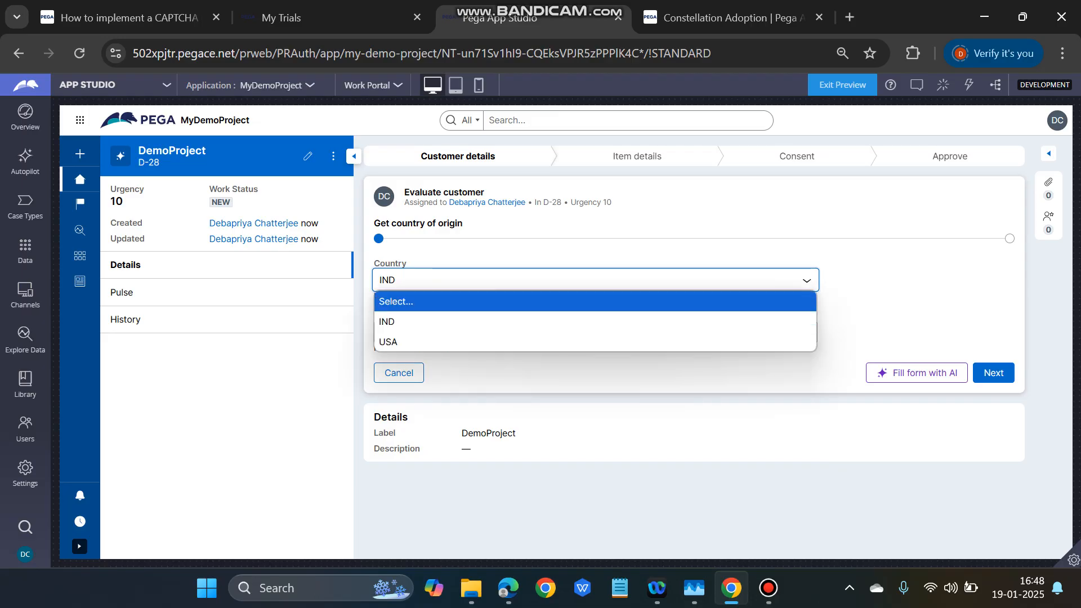
pyautogui.click(387, 341)
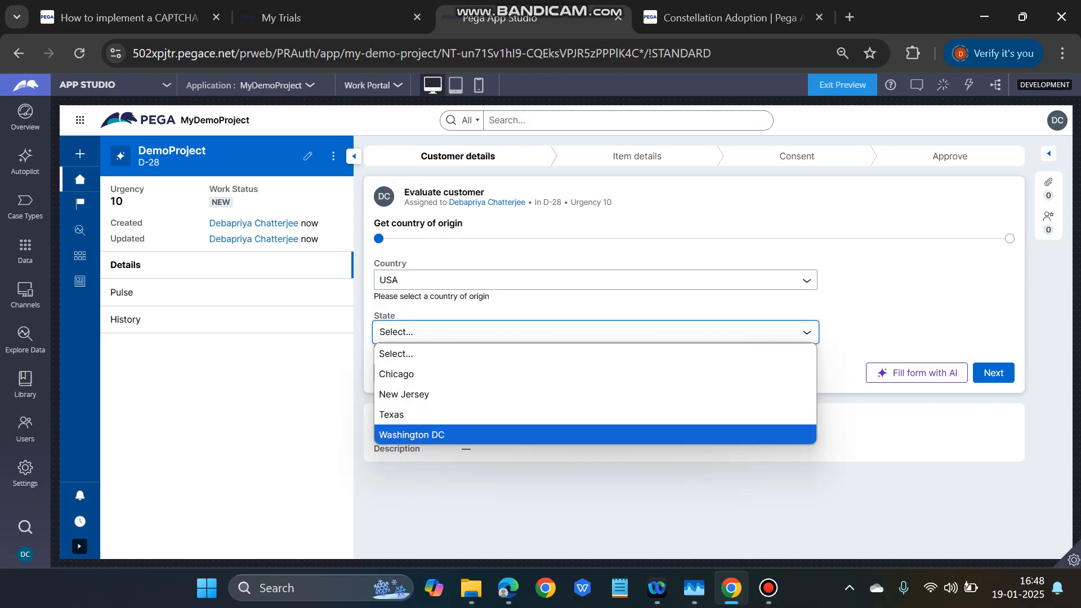
pyautogui.click(396, 353)
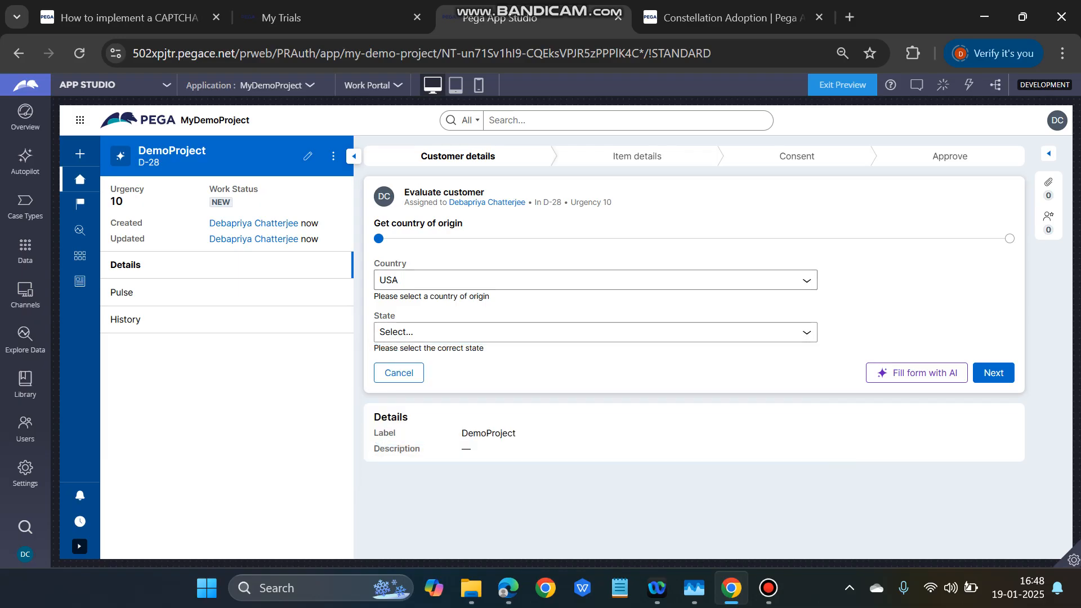